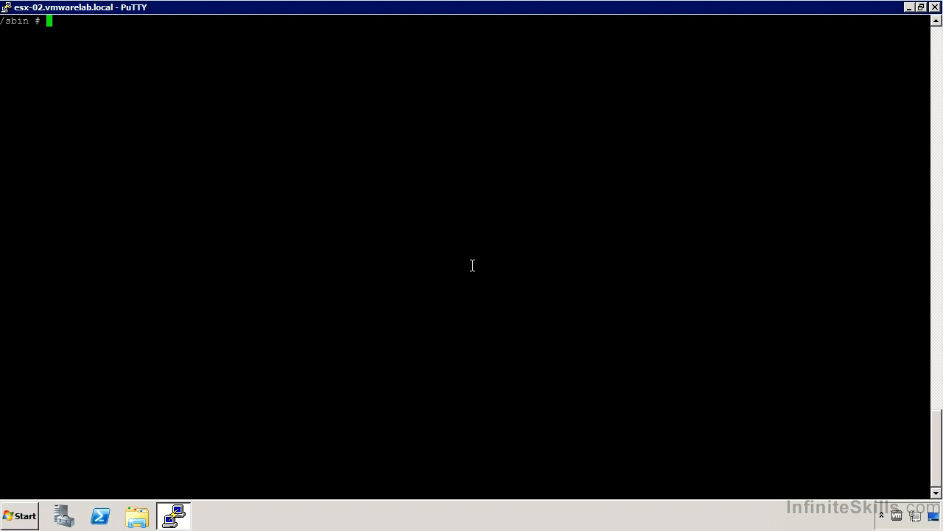
Launch esxtop from the /sbin # prompt to show per-world CPU statistics.
{"action": "type", "text": "e"}
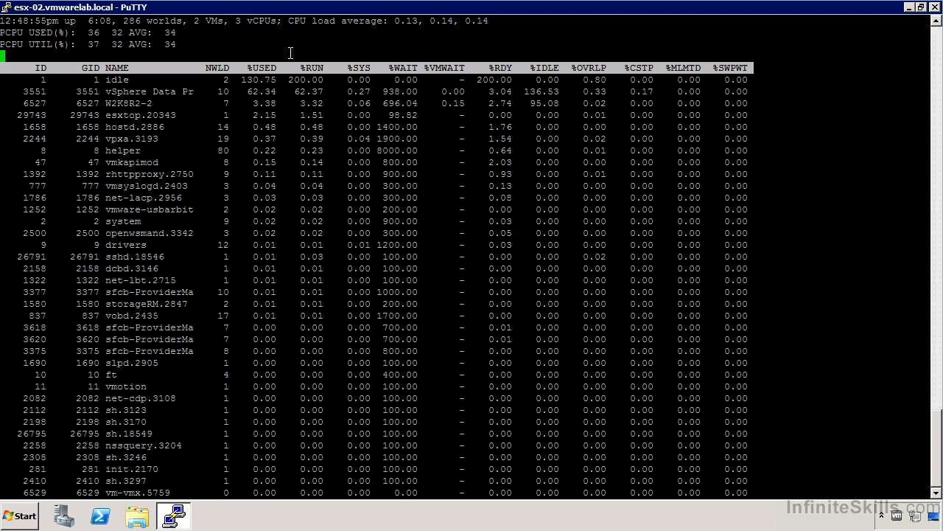
{"action": "mouse_move", "coordinate": [235, 25]}
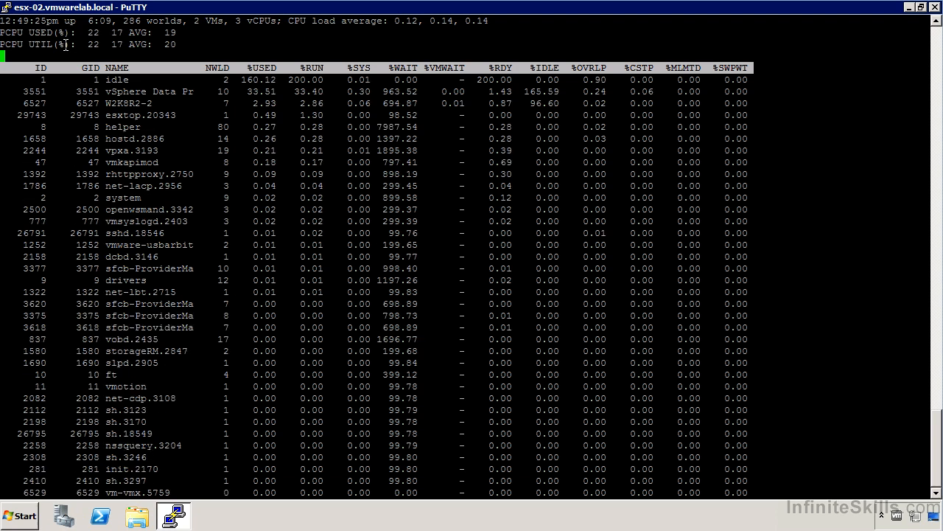
Show esxtop's help screen of interactive commands and display-switch keys.
{"action": "key", "text": "h"}
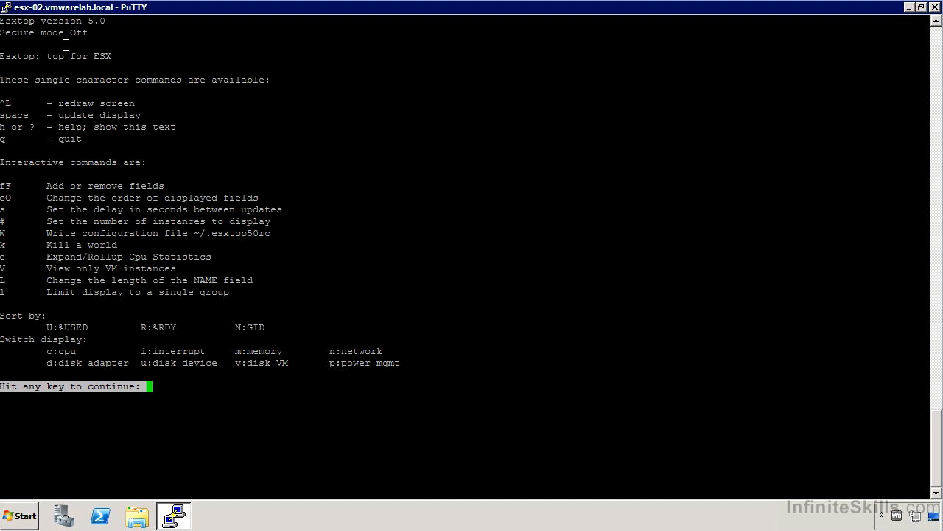
Exit help and add LWID, SWTCH/s and MIG/s columns to the CPU view.
{"action": "key", "text": "space"}
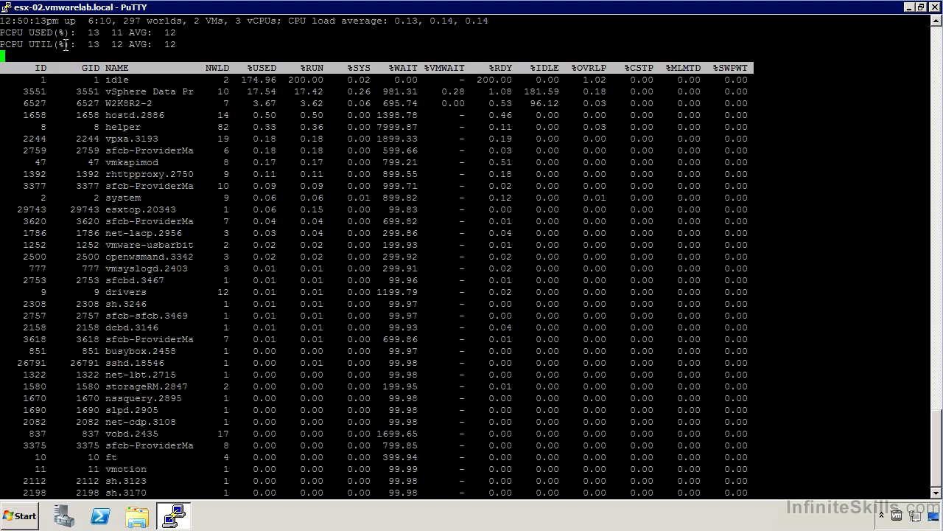
{"action": "key", "text": "f"}
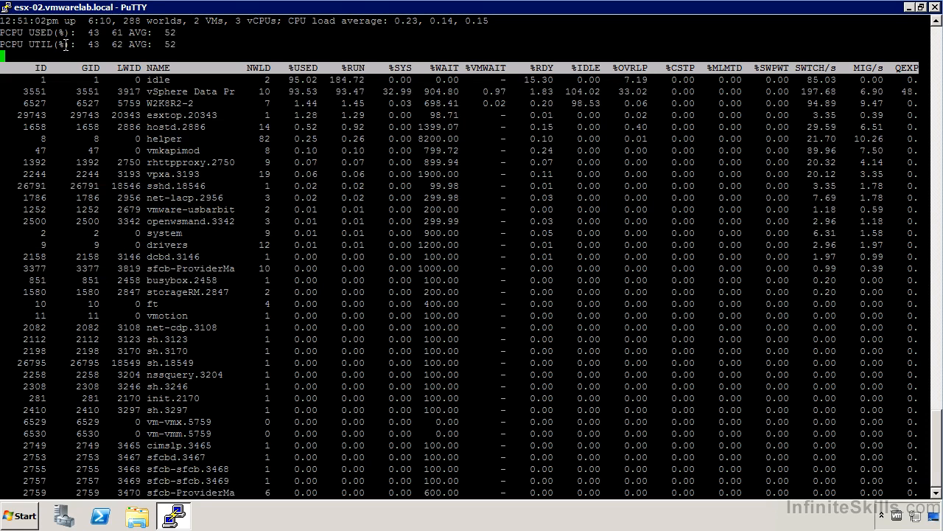
Show disk device statistics for the vmhba devices and NFS01 datastore.
{"action": "key", "text": "d"}
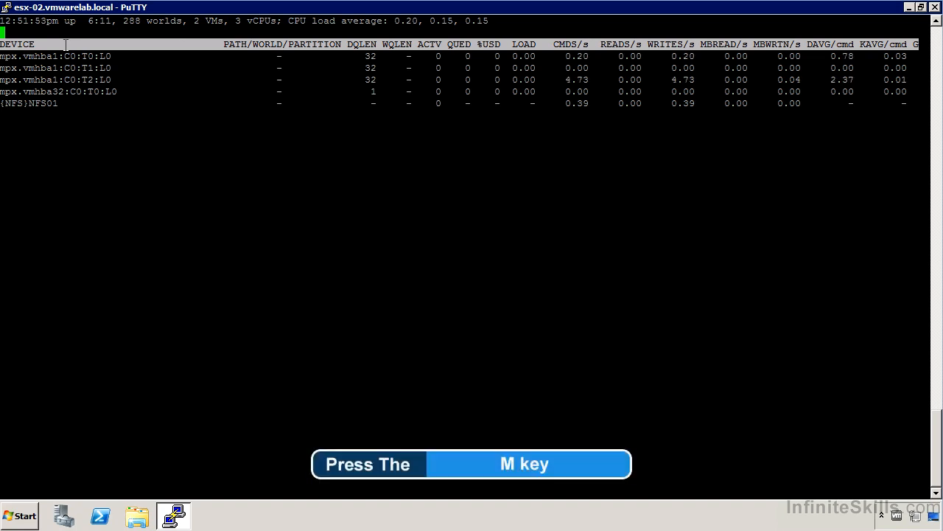
Cycle esxtop through memory, VM disk and network views, ending on power management.
{"action": "key", "text": "m"}
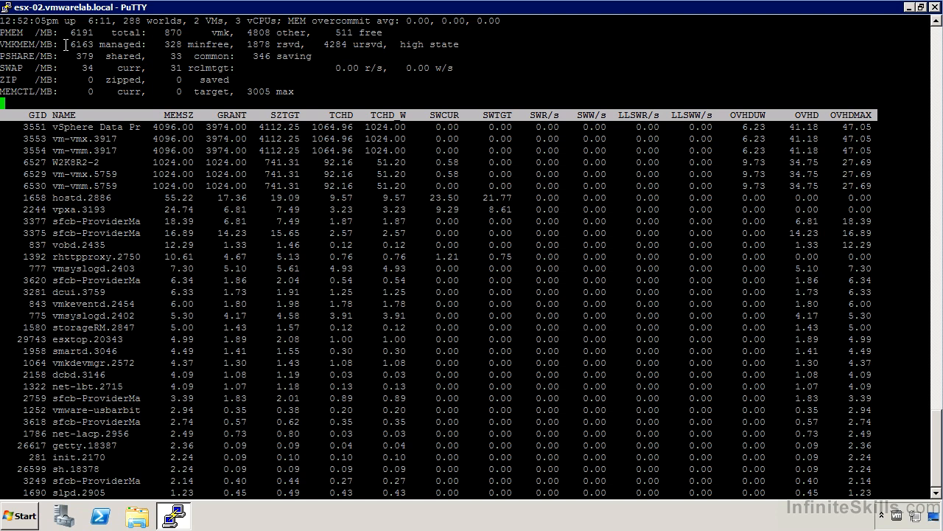
{"action": "key", "text": "v"}
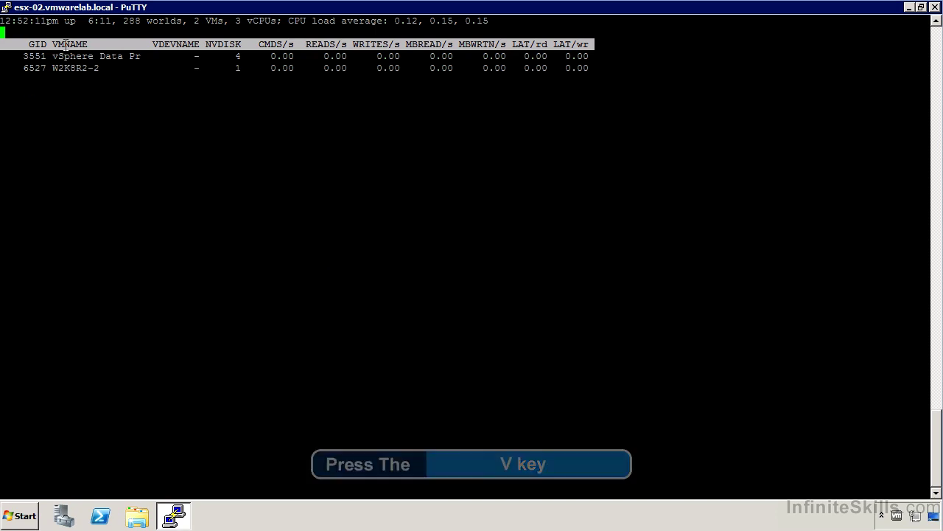
{"action": "key", "text": "v"}
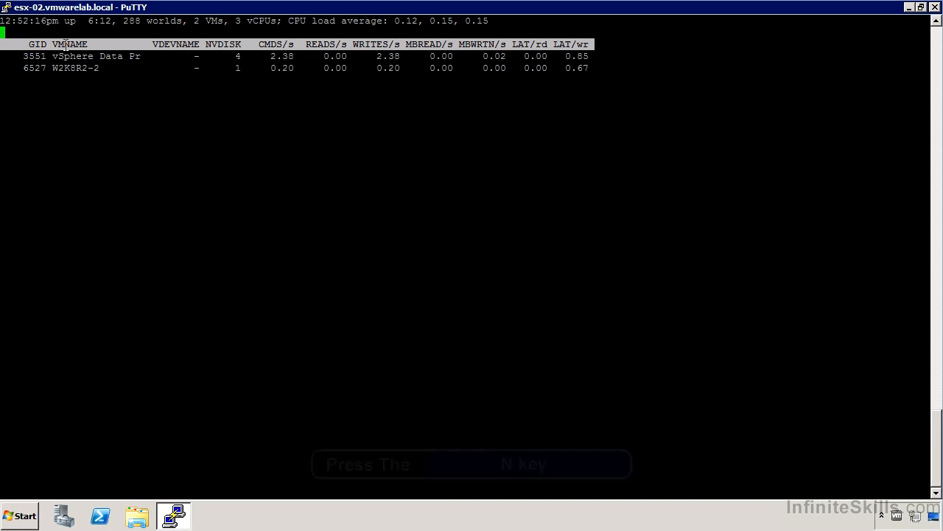
{"action": "key", "text": "n"}
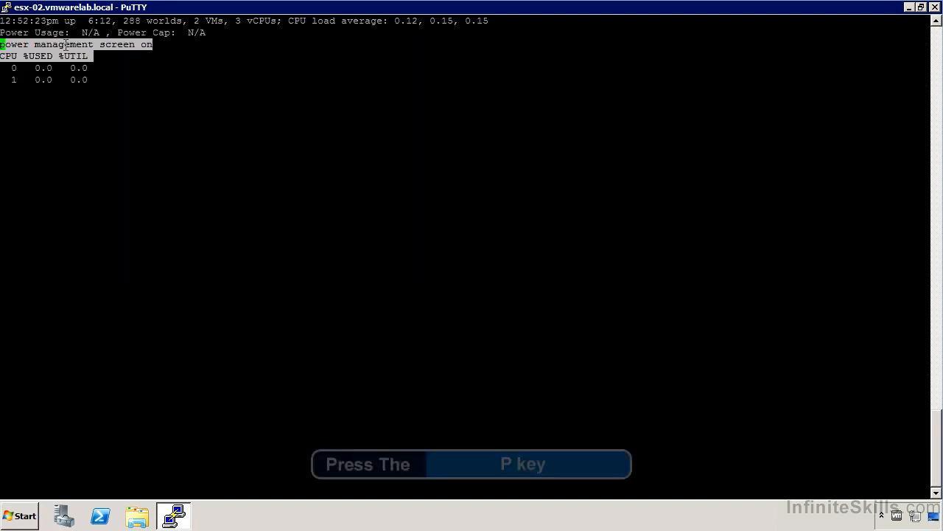
{"action": "key", "text": "p"}
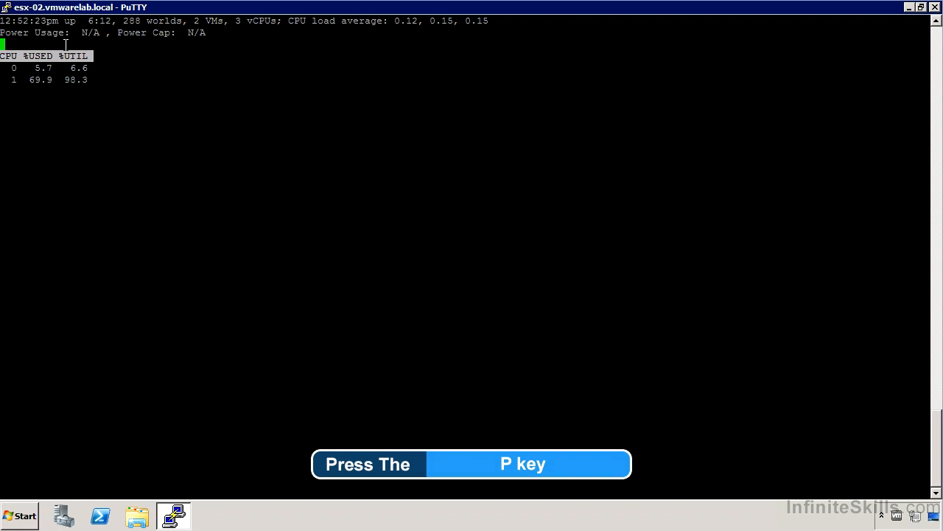
{"action": "key", "text": "p"}
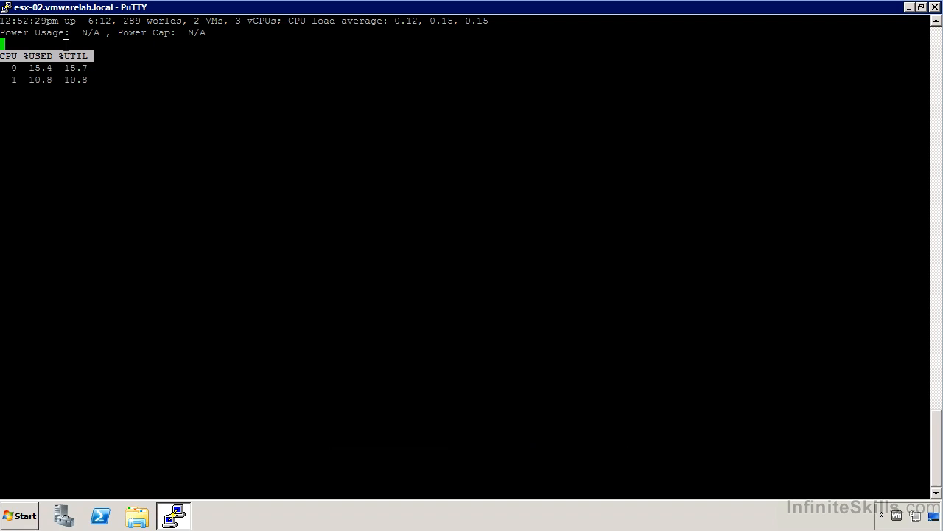